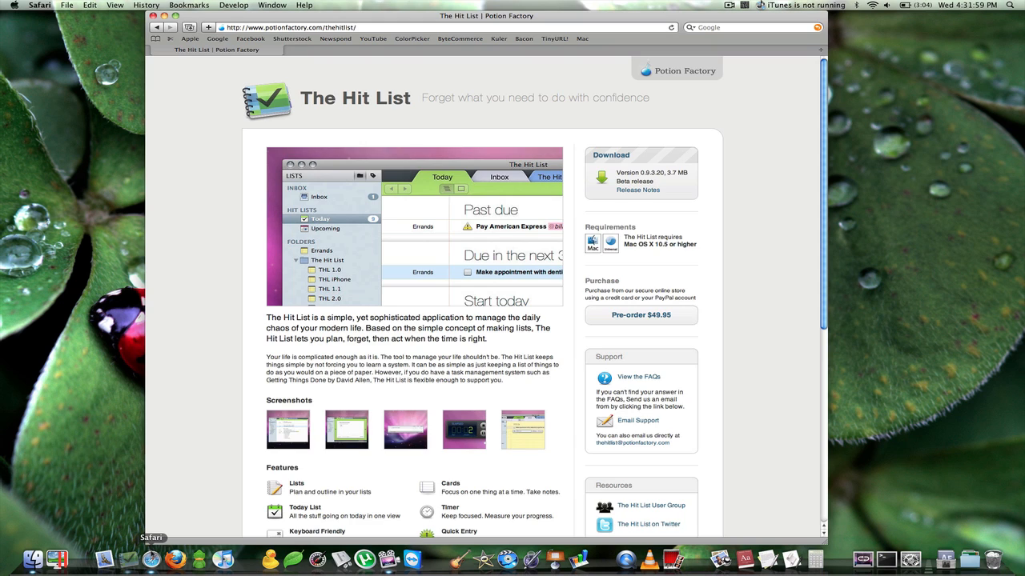
{"action": "mouse_move", "coordinate": [253, 416]}
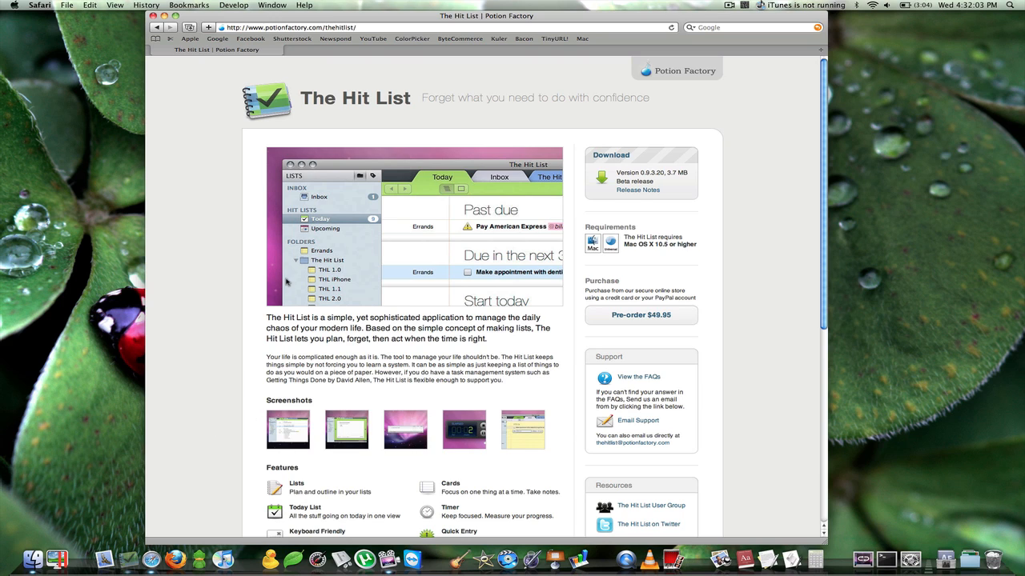
{"action": "mouse_move", "coordinate": [663, 83]}
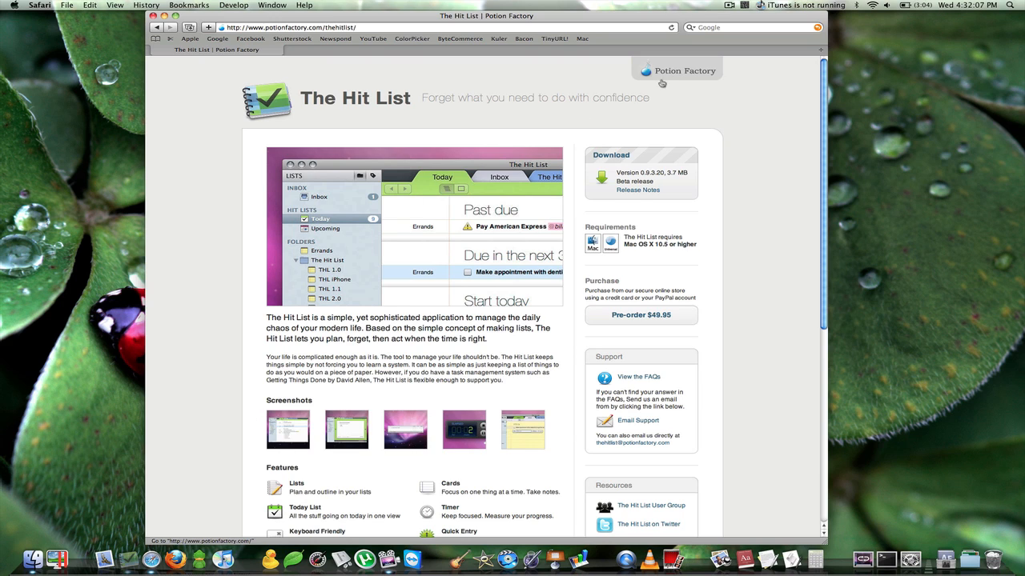
{"action": "mouse_move", "coordinate": [589, 176]}
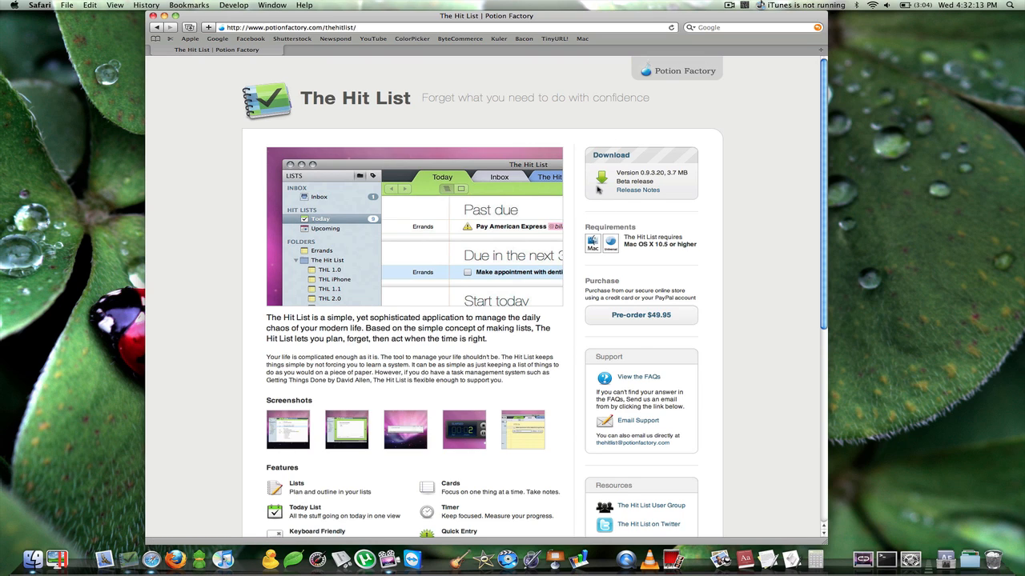
{"action": "mouse_move", "coordinate": [605, 219]}
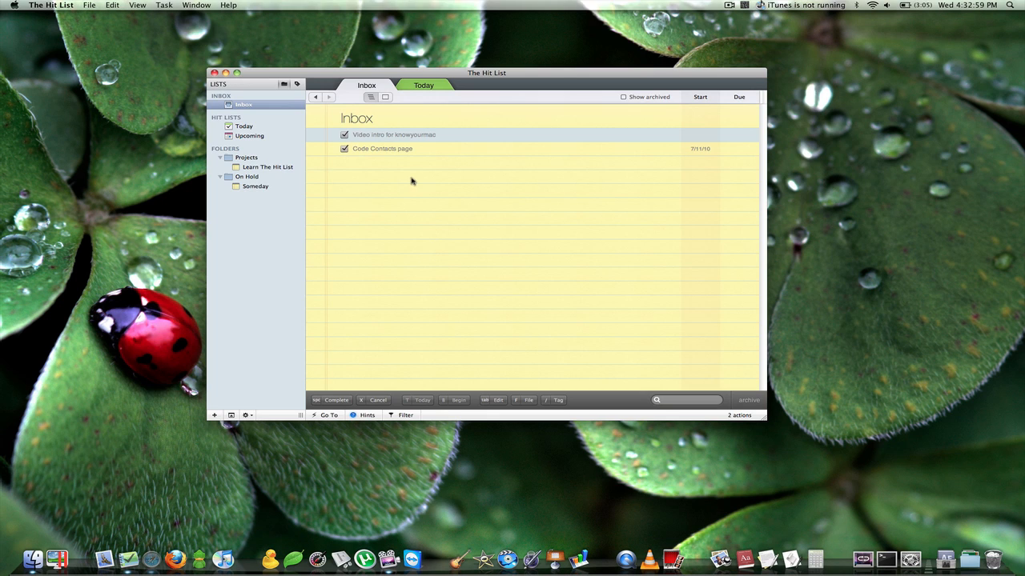
{"action": "mouse_move", "coordinate": [416, 135]}
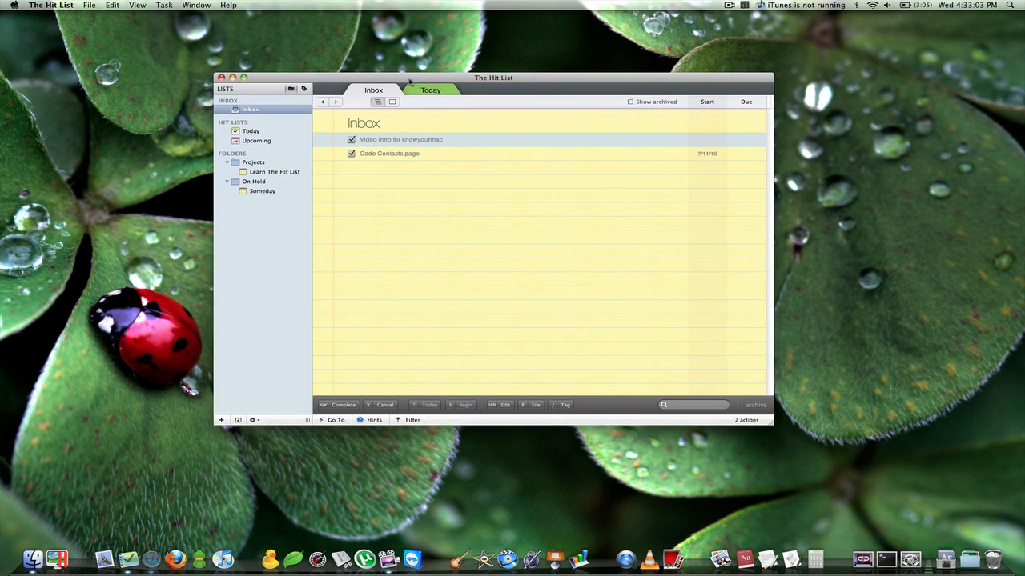
Step: Uncheck the 'Video intro for knowyourmac' task so it is active again
{"action": "left_click_drag", "start_coordinate": [493, 77], "coordinate": [509, 81]}
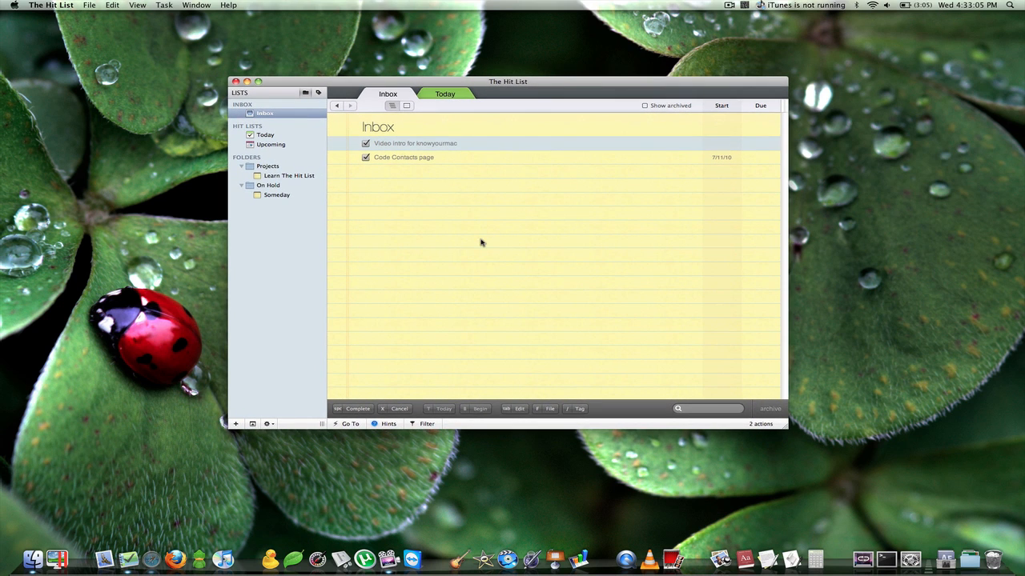
{"action": "mouse_move", "coordinate": [408, 173]}
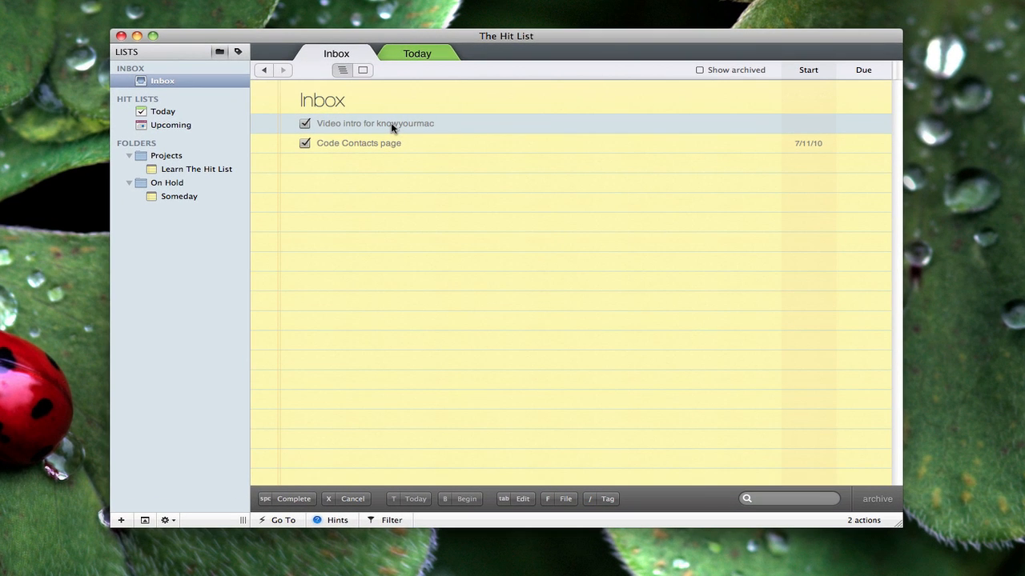
{"action": "mouse_move", "coordinate": [297, 128]}
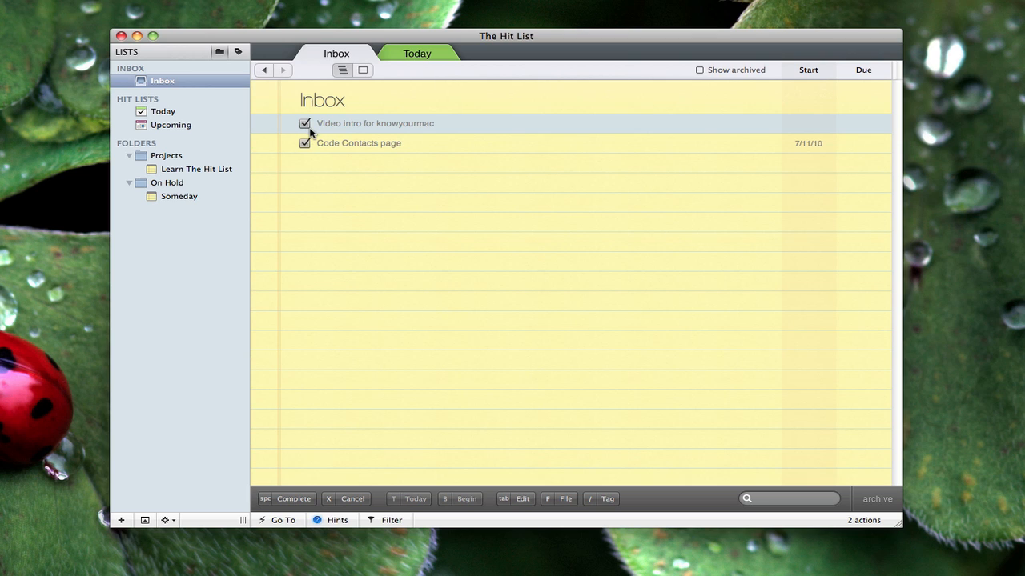
{"action": "left_click", "coordinate": [305, 124]}
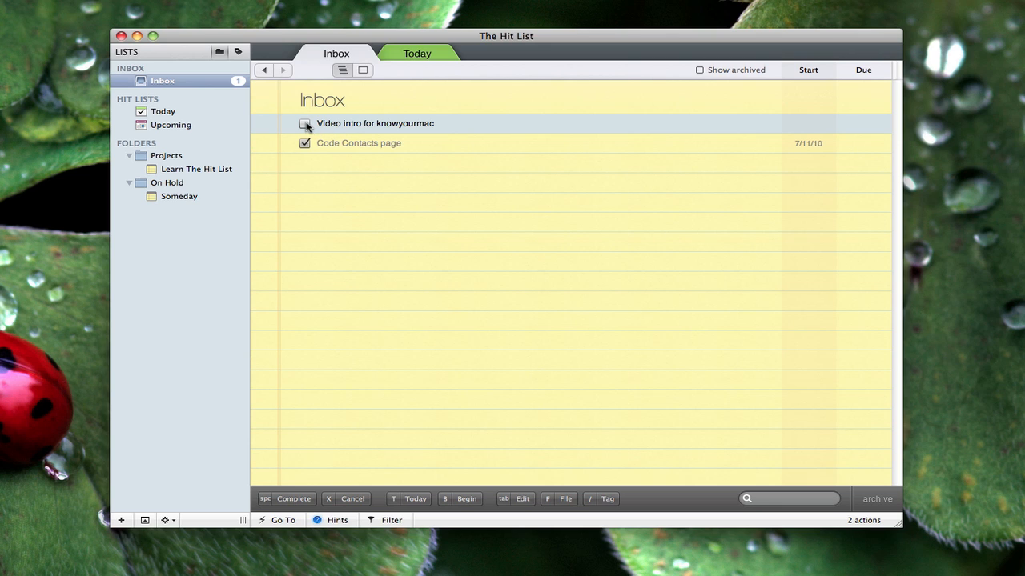
Step: Check off the 'Video intro for knowyourmac' task again
{"action": "left_click", "coordinate": [305, 124]}
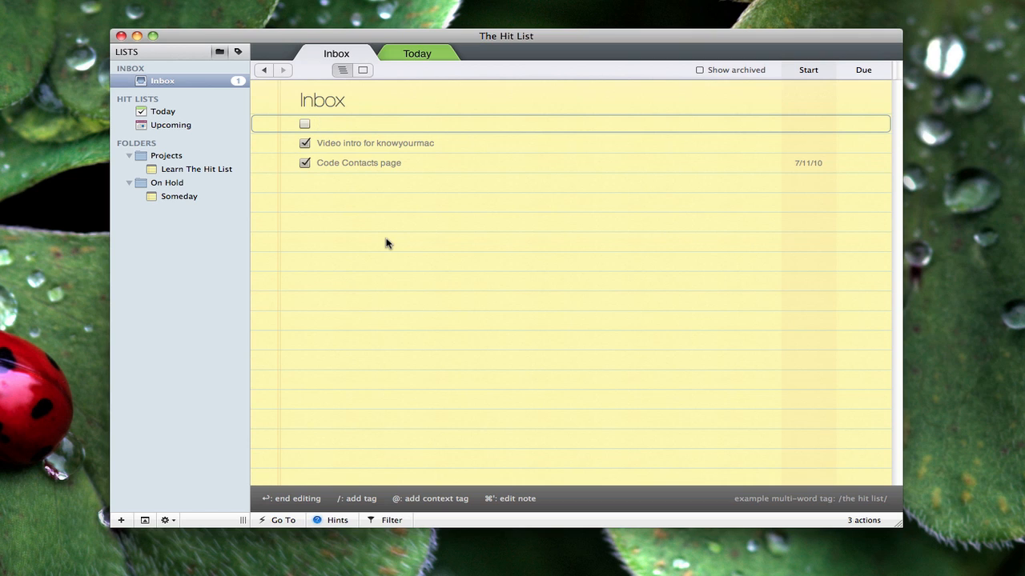
Step: Add a new Inbox task named 'Make new video' and schedule it for Today
{"action": "type", "text": "Make new v"}
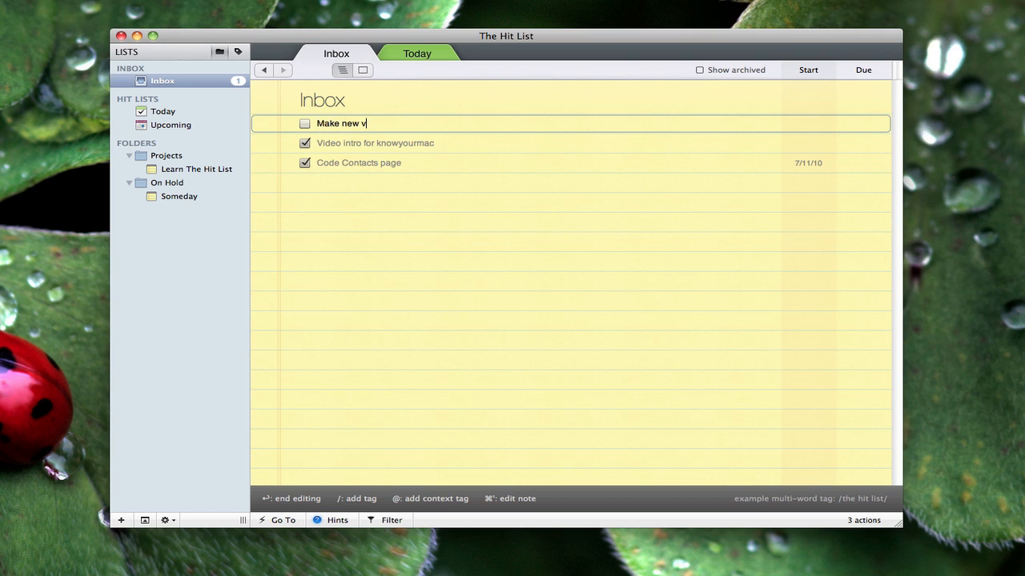
{"action": "type", "text": "ideo"}
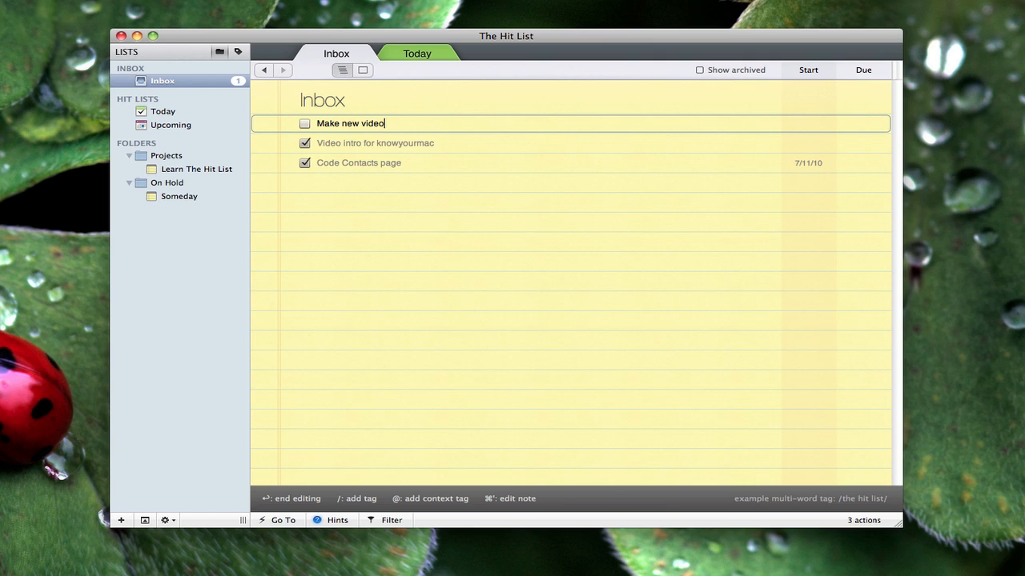
{"action": "key", "text": "Return"}
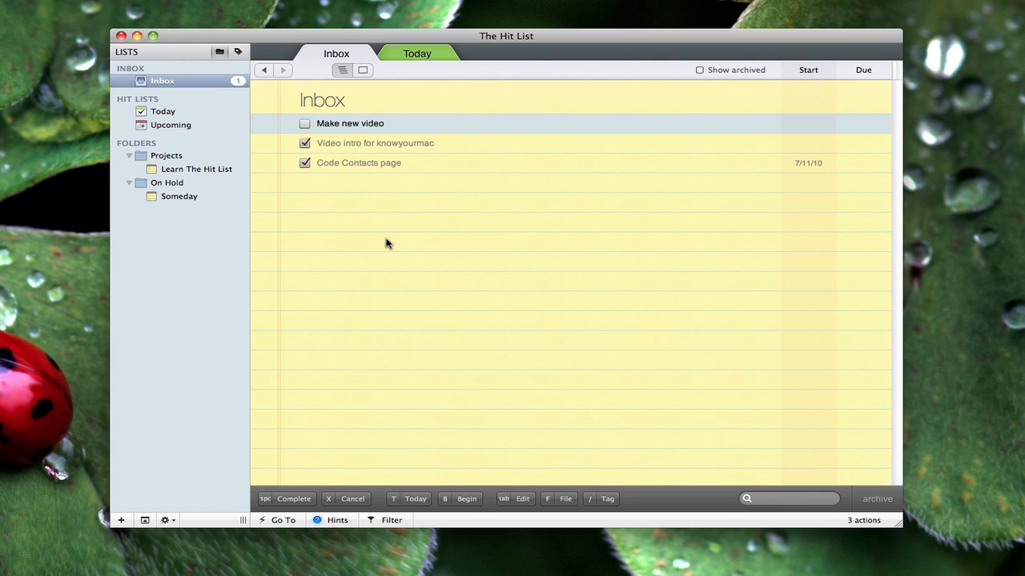
{"action": "mouse_move", "coordinate": [372, 228]}
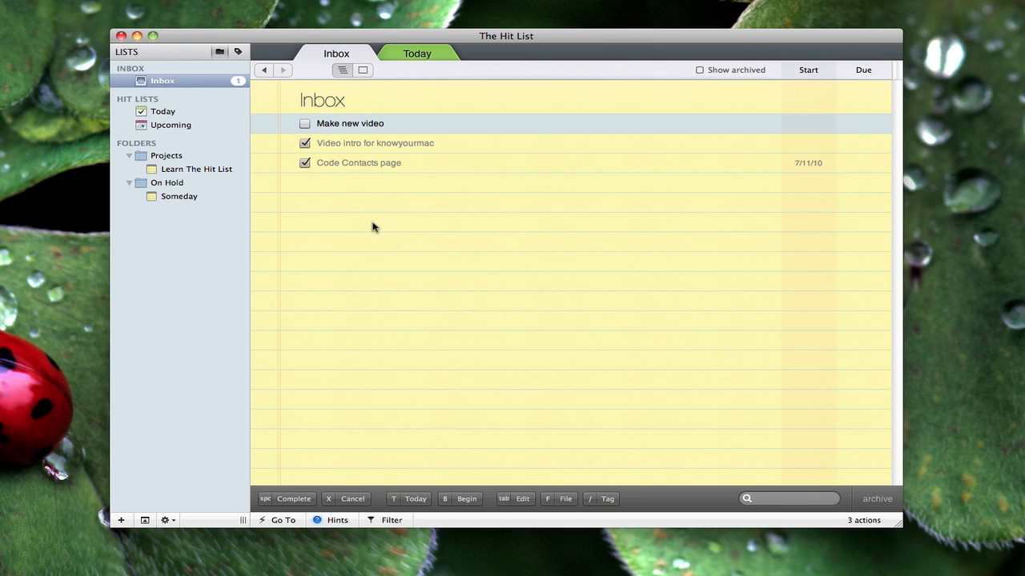
{"action": "mouse_move", "coordinate": [388, 246]}
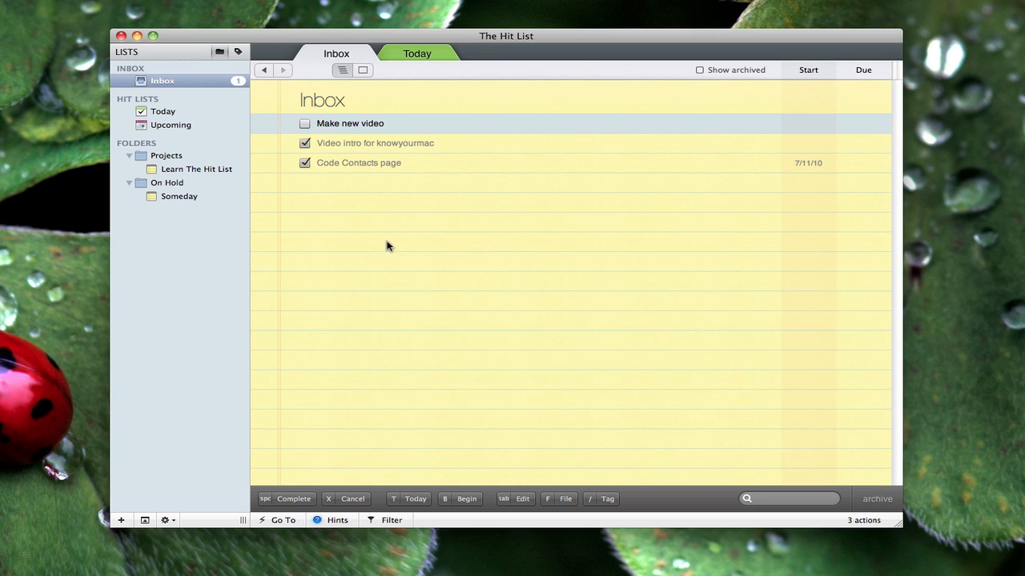
{"action": "left_click", "coordinate": [409, 500]}
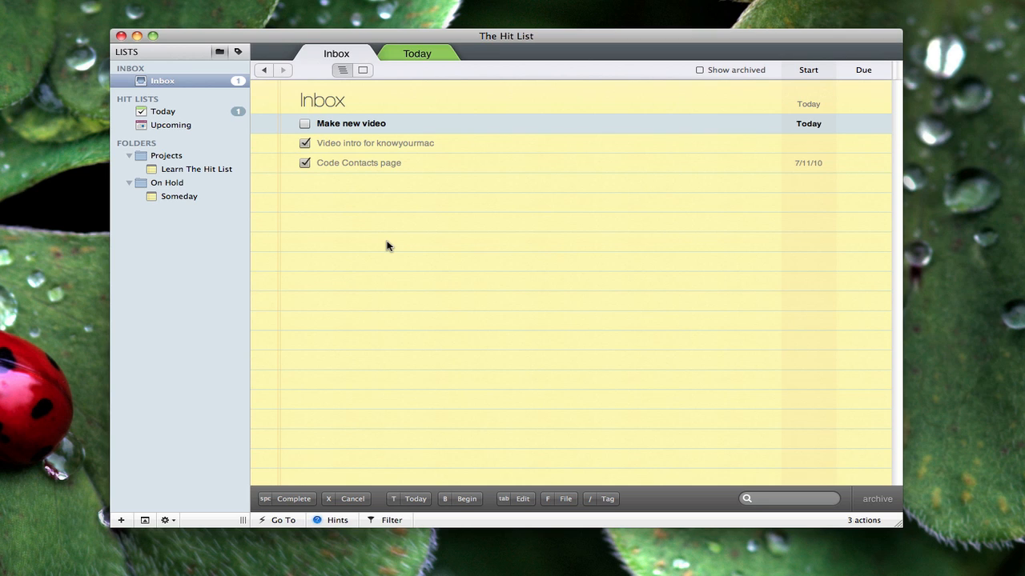
{"action": "mouse_move", "coordinate": [820, 128]}
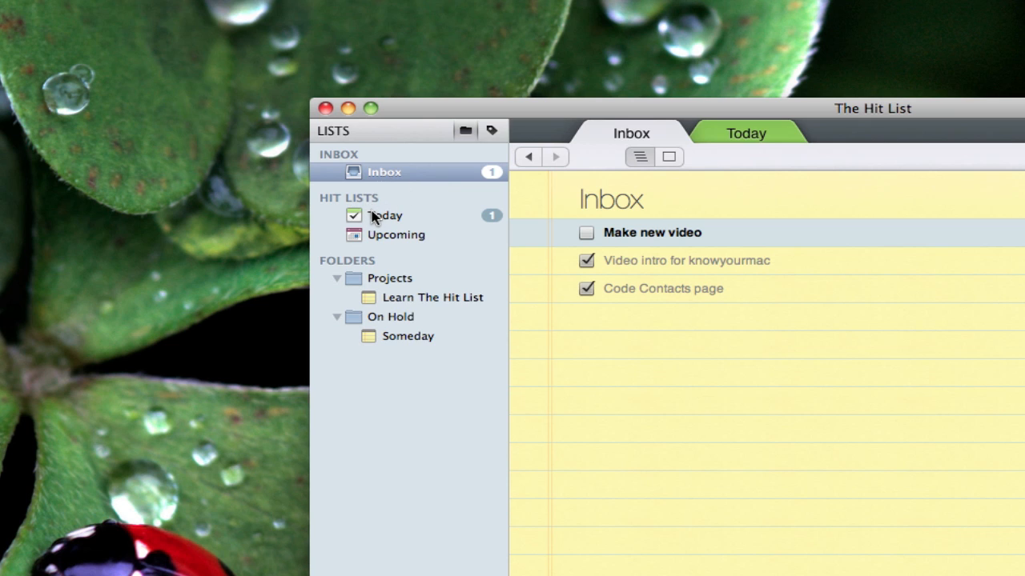
Step: Reopen the 'Make new video' task for editing
{"action": "left_click", "coordinate": [385, 215]}
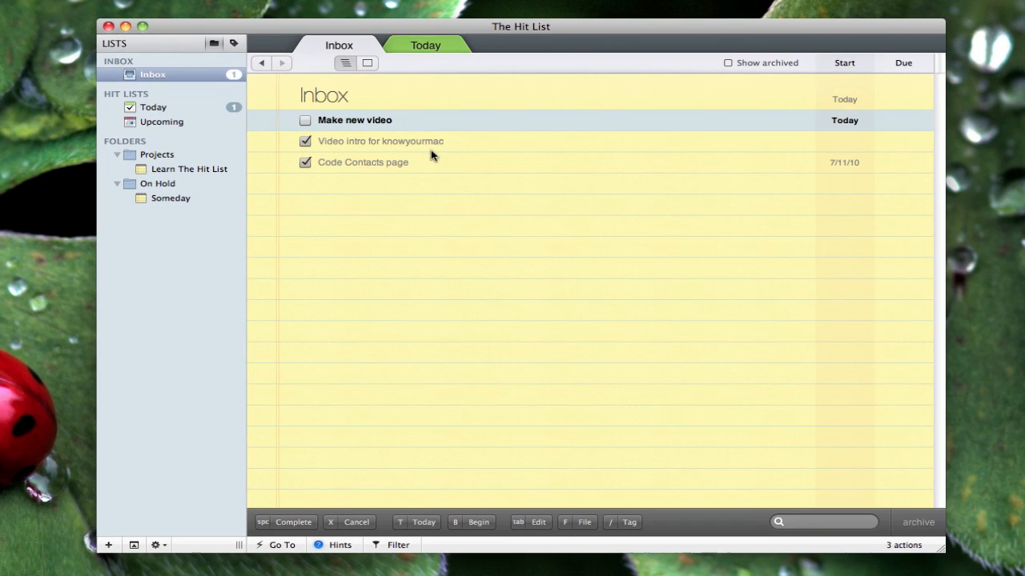
{"action": "double_click", "coordinate": [354, 120]}
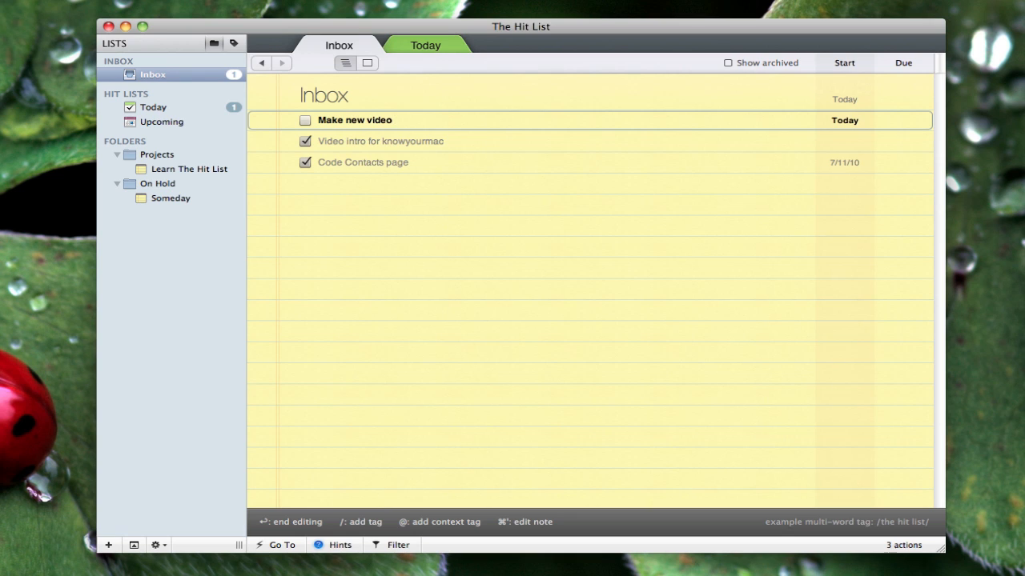
Step: Tag the 'Make new video' task with knowyourmac via '/knowyourm' autocompletion
{"action": "left_click", "coordinate": [356, 120]}
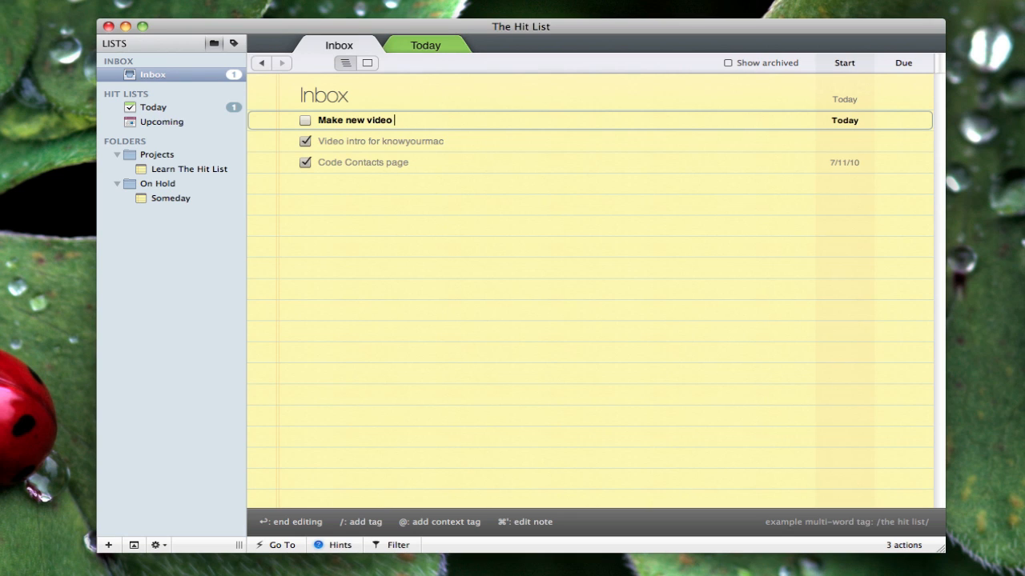
{"action": "type", "text": "/"}
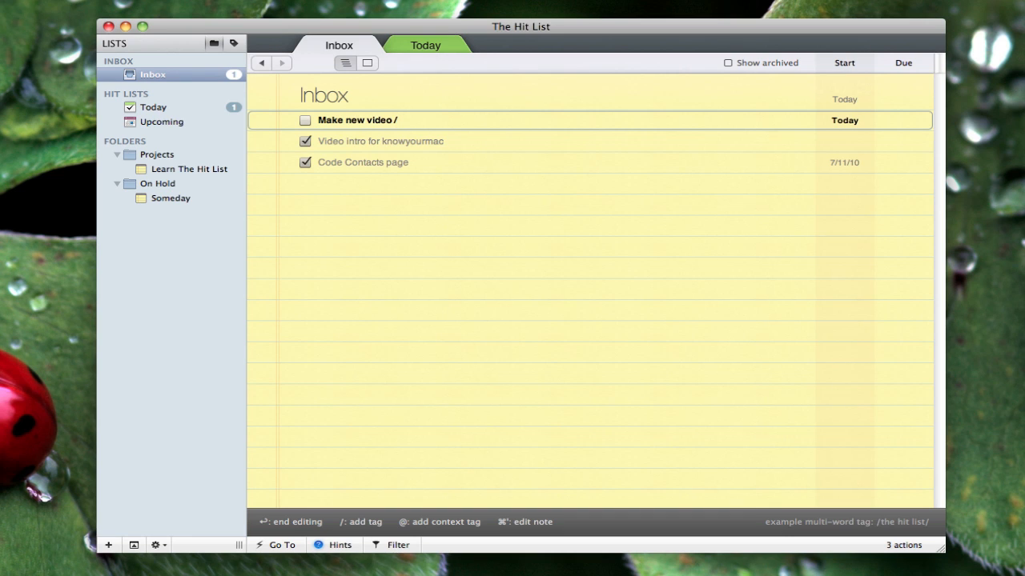
{"action": "type", "text": "@"}
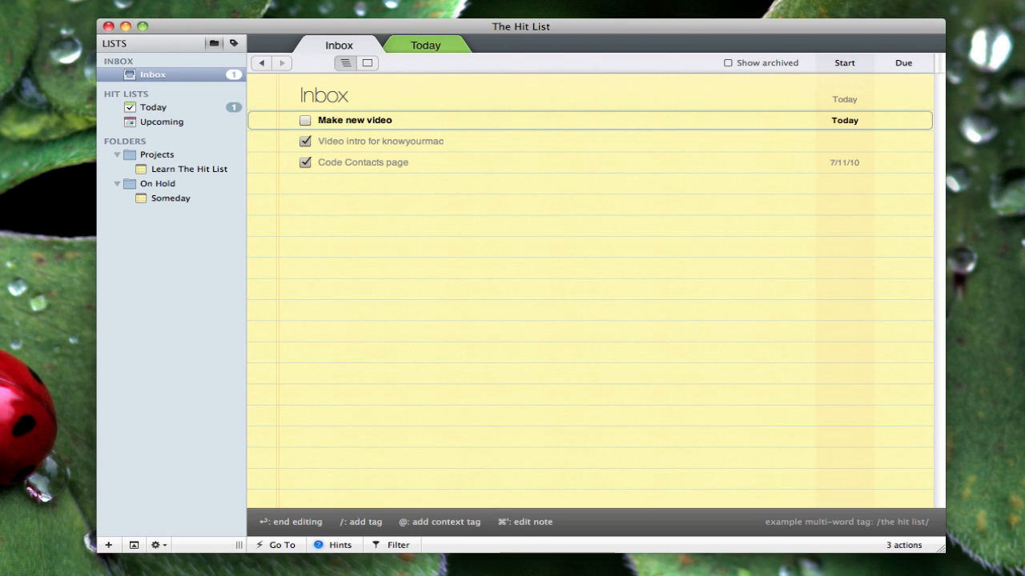
{"action": "type", "text": "/"}
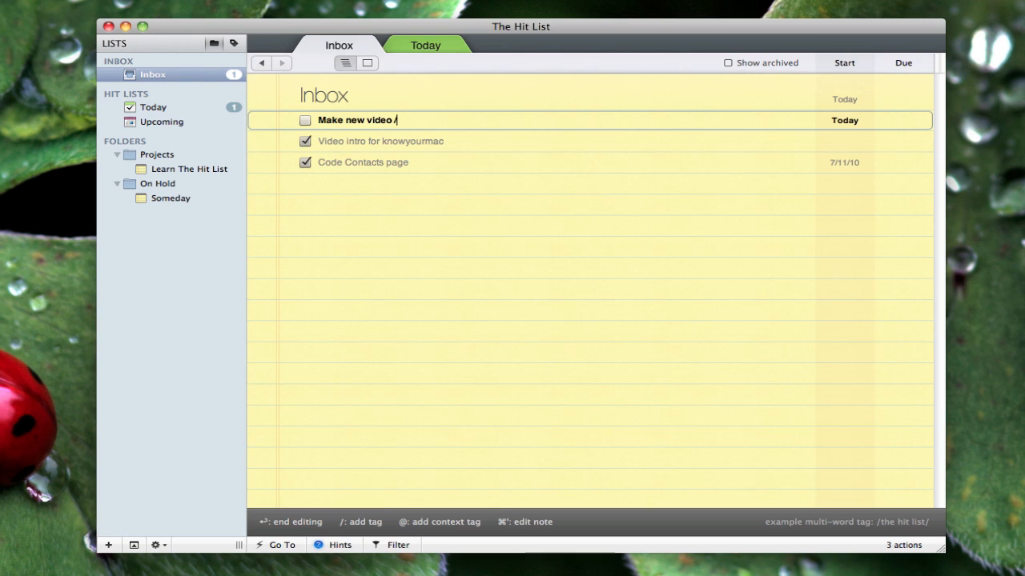
{"action": "type", "text": "knowyourm"}
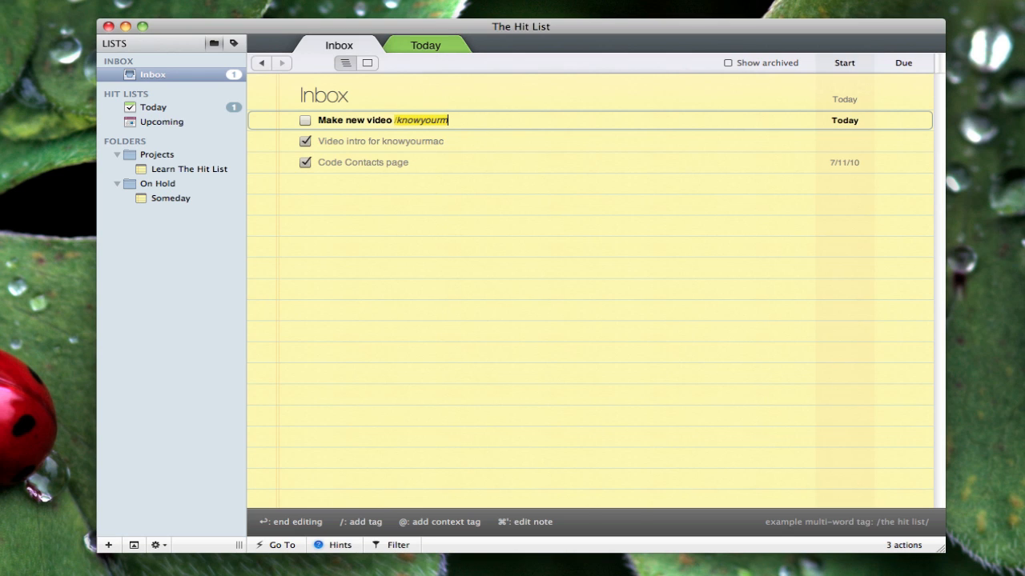
{"action": "key", "text": "return"}
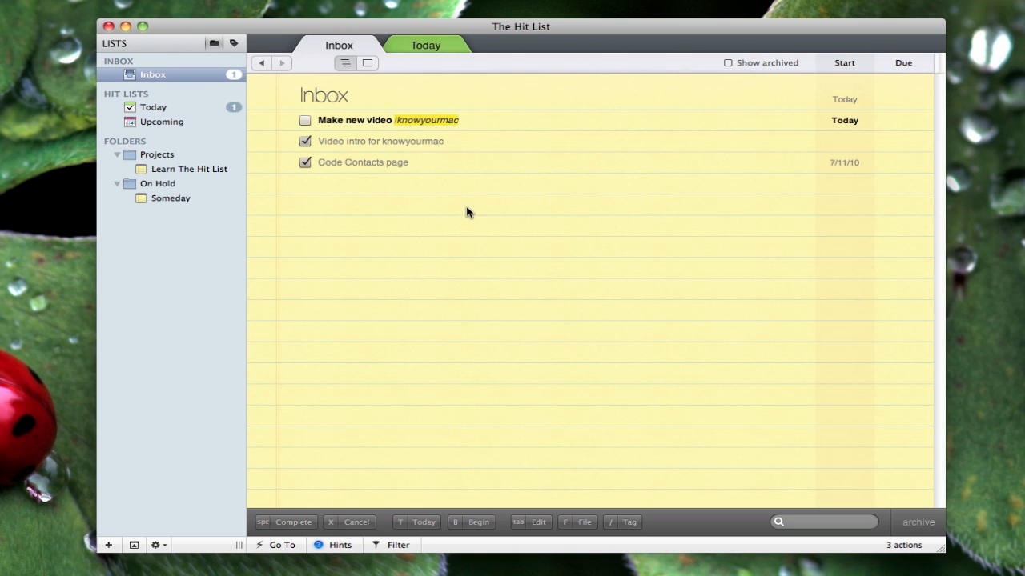
{"action": "mouse_move", "coordinate": [446, 138]}
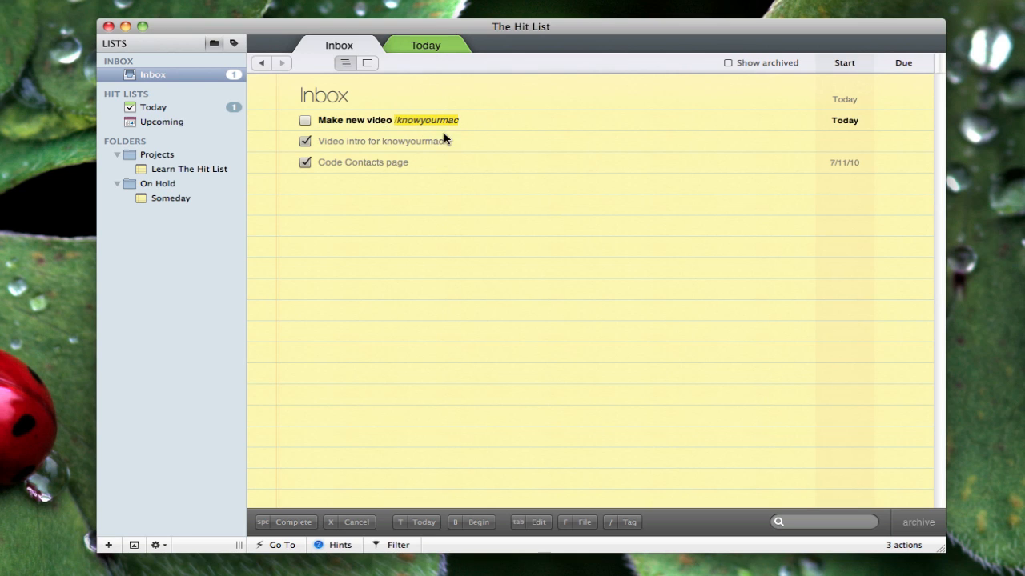
{"action": "mouse_move", "coordinate": [256, 62]}
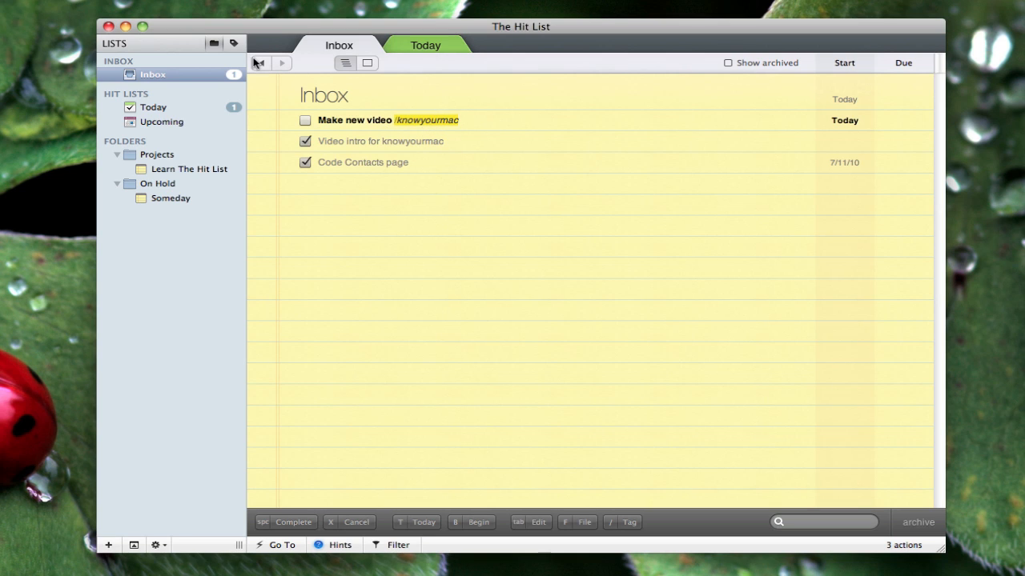
{"action": "mouse_move", "coordinate": [234, 43]}
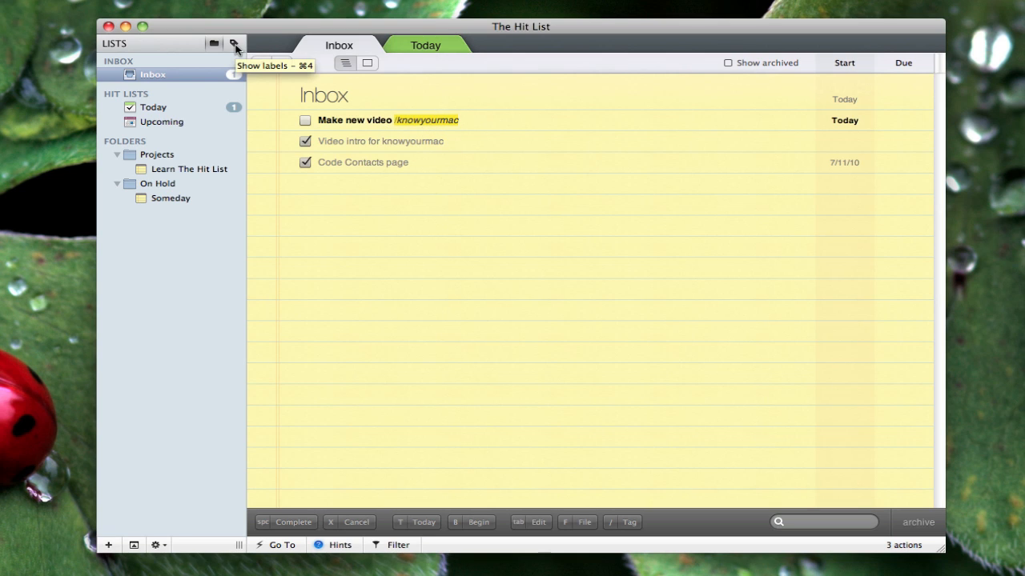
Step: Show the sidebar's tags and view the tasks tagged knowyourmac
{"action": "left_click", "coordinate": [234, 43]}
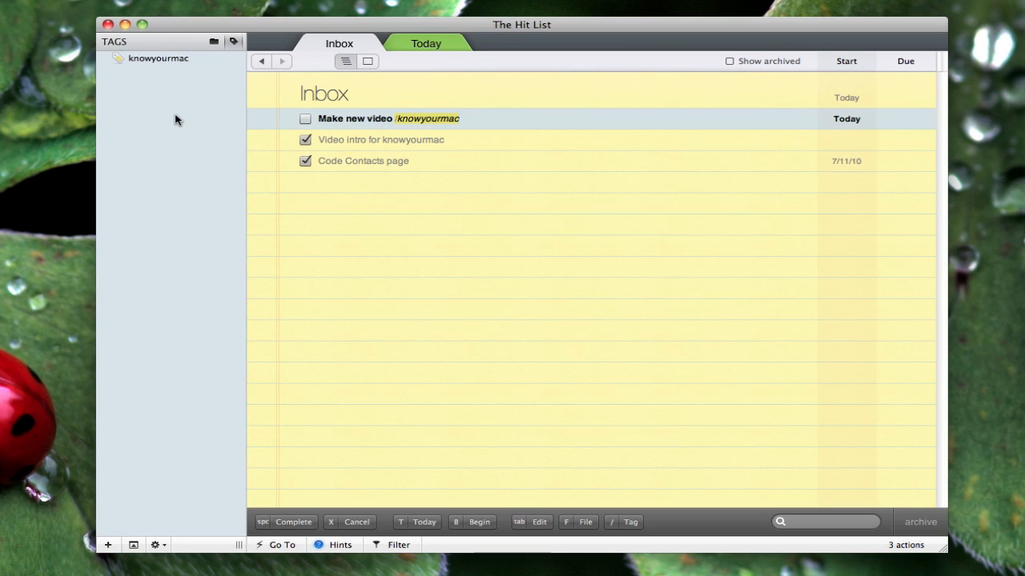
{"action": "mouse_move", "coordinate": [154, 68]}
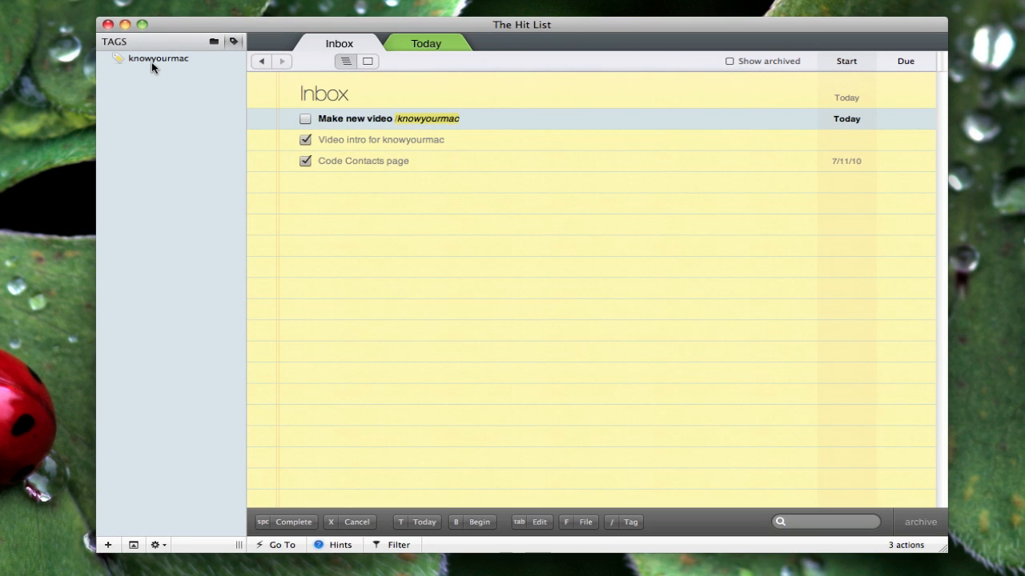
{"action": "left_click", "coordinate": [158, 58]}
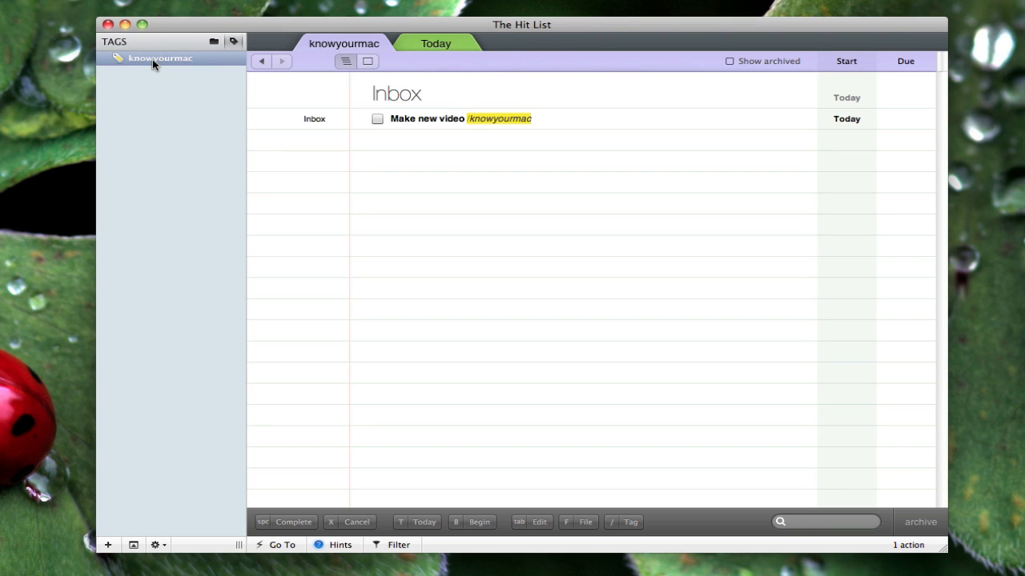
{"action": "mouse_move", "coordinate": [186, 51]}
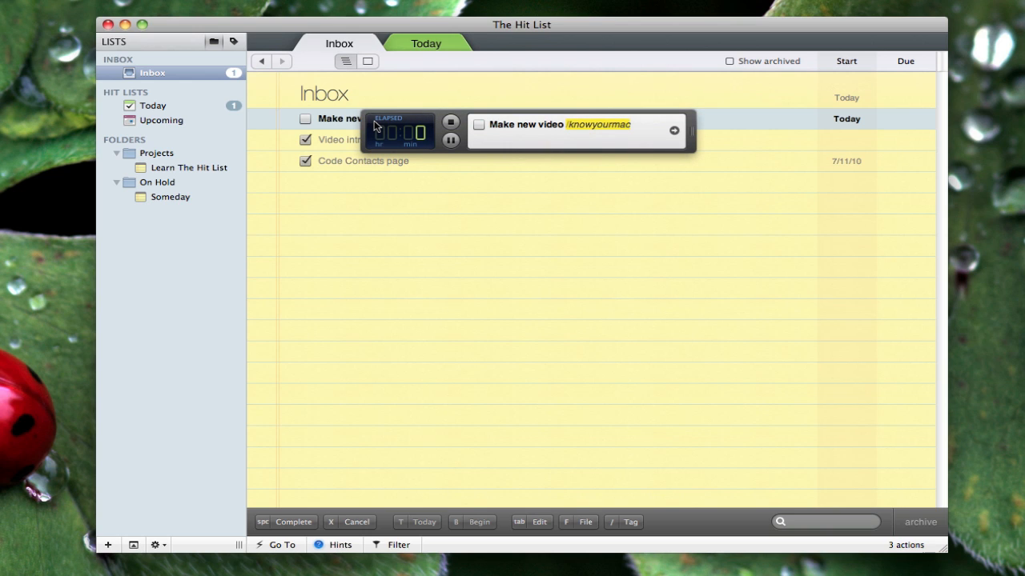
{"action": "mouse_move", "coordinate": [429, 160]}
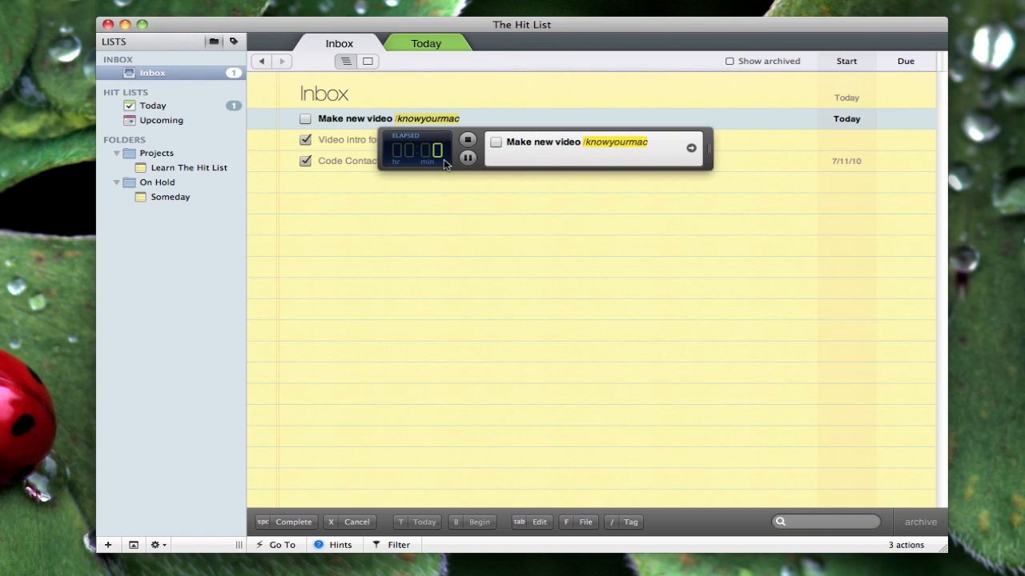
{"action": "mouse_move", "coordinate": [430, 138]}
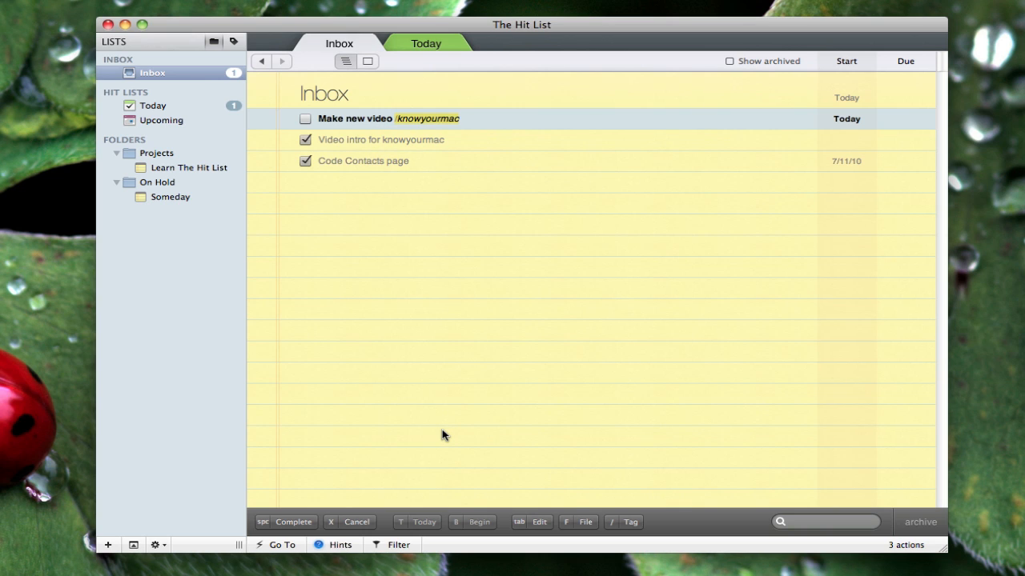
Step: Check off the 'Make new video' task so it leaves the Inbox
{"action": "left_click", "coordinate": [305, 118]}
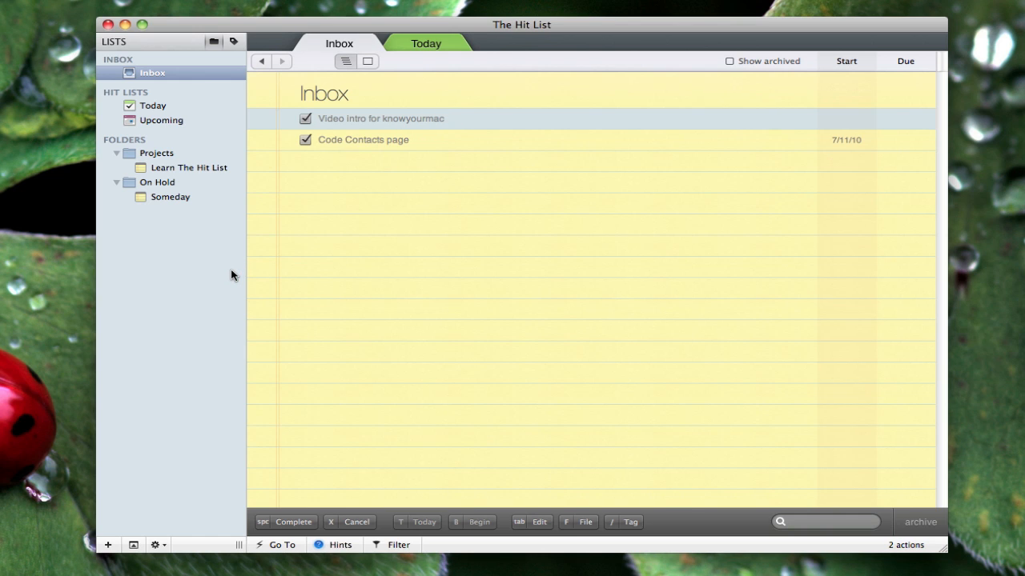
{"action": "mouse_move", "coordinate": [377, 132]}
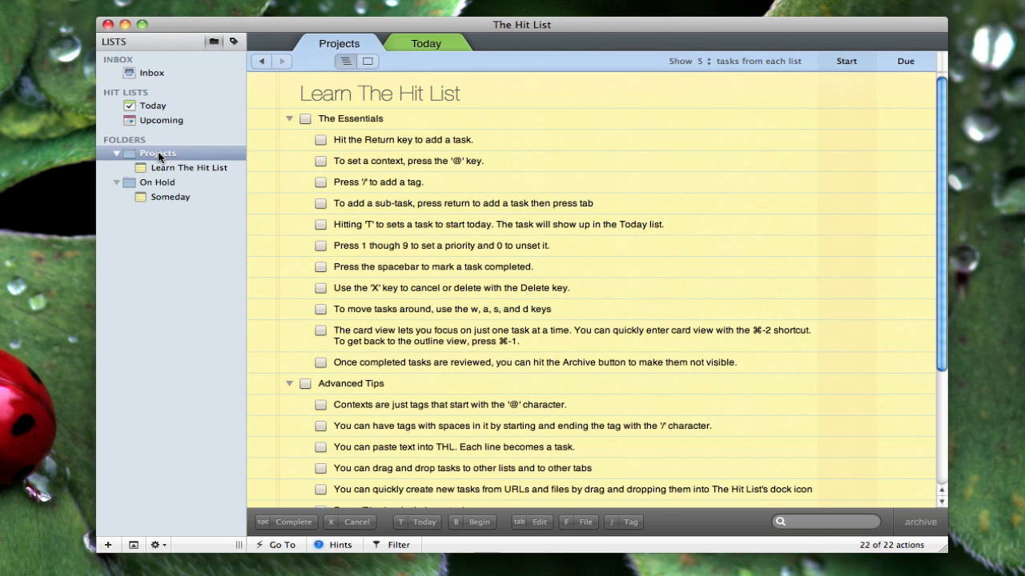
Step: Browse the On Hold folder and Someday list, ending on the Learn The Hit List project
{"action": "left_click", "coordinate": [156, 182]}
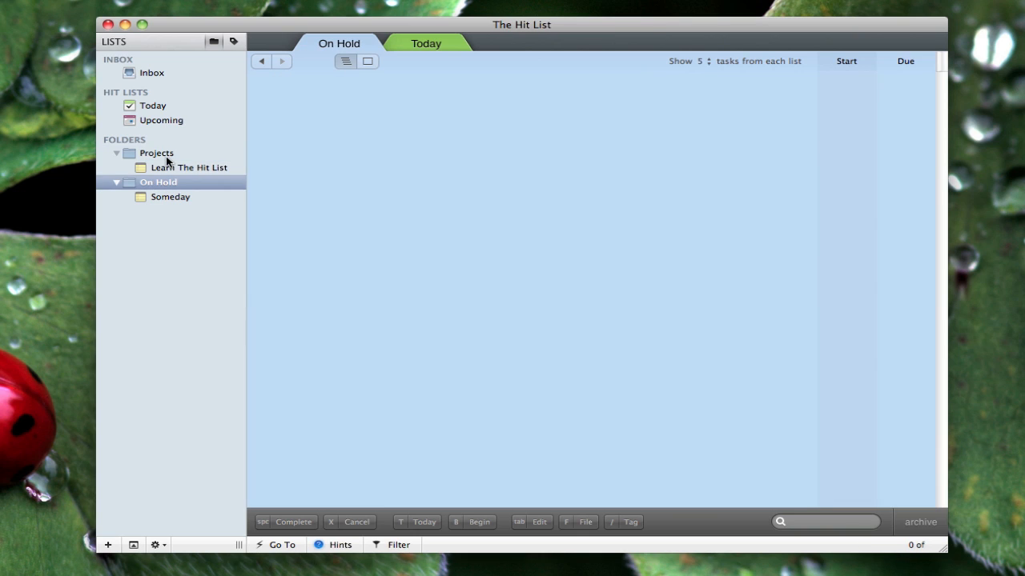
{"action": "mouse_move", "coordinate": [180, 205]}
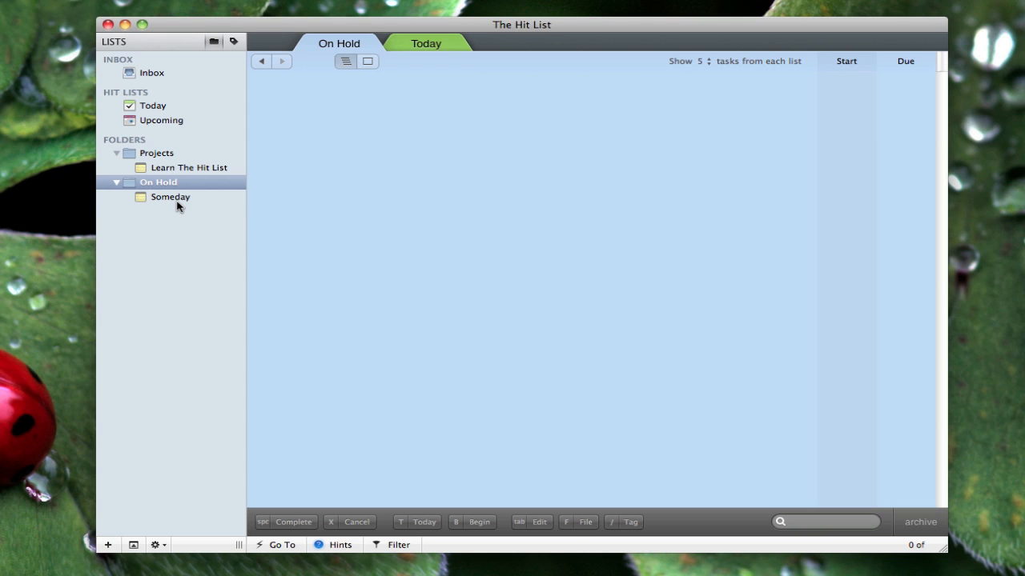
{"action": "left_click", "coordinate": [170, 197]}
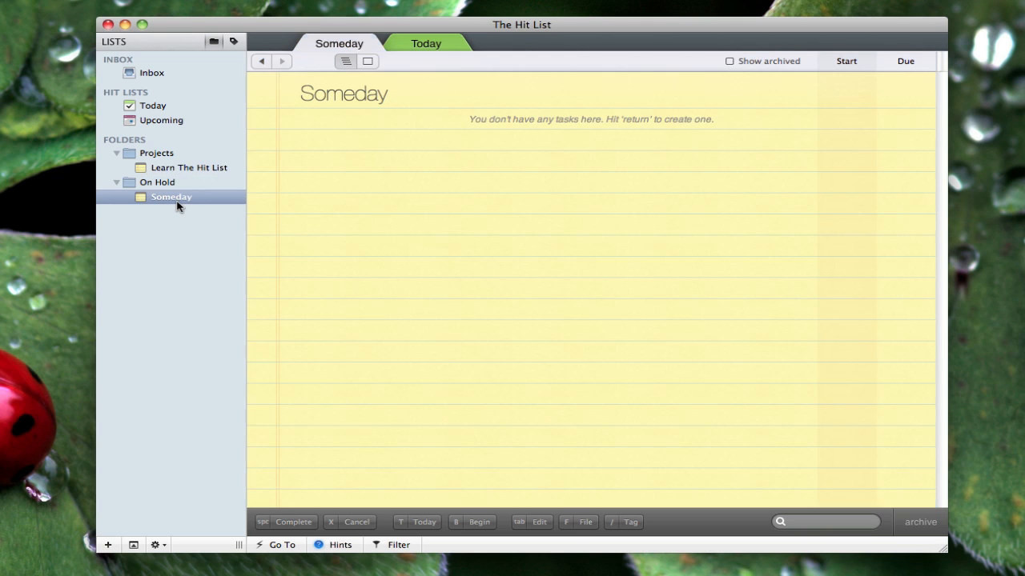
{"action": "mouse_move", "coordinate": [147, 163]}
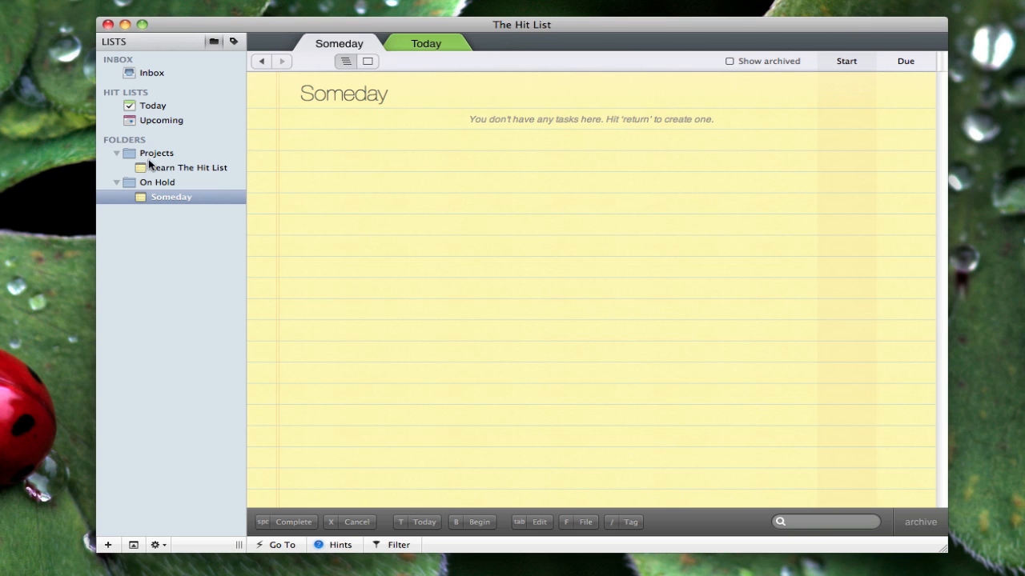
{"action": "left_click", "coordinate": [193, 168]}
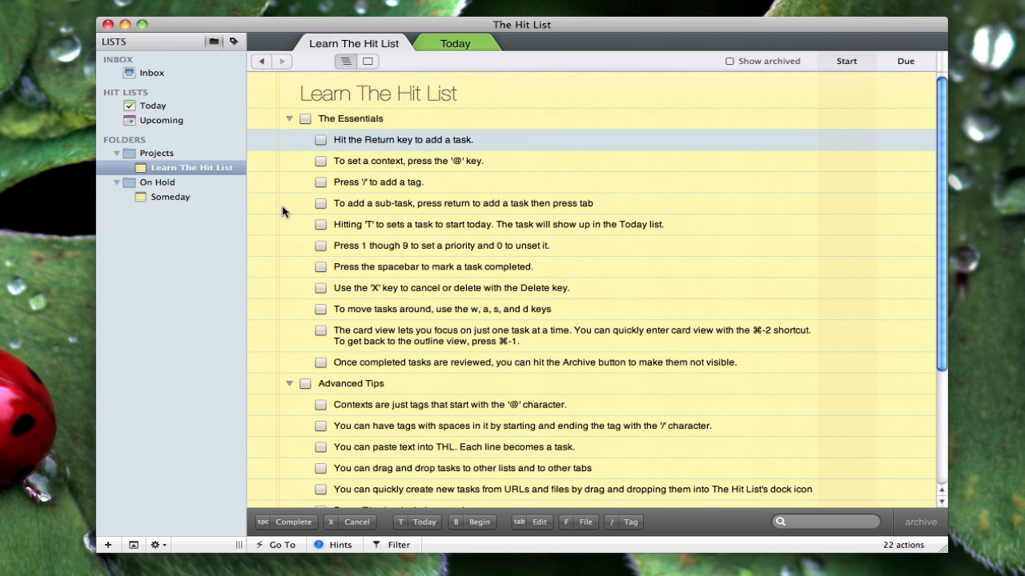
{"action": "mouse_move", "coordinate": [584, 201]}
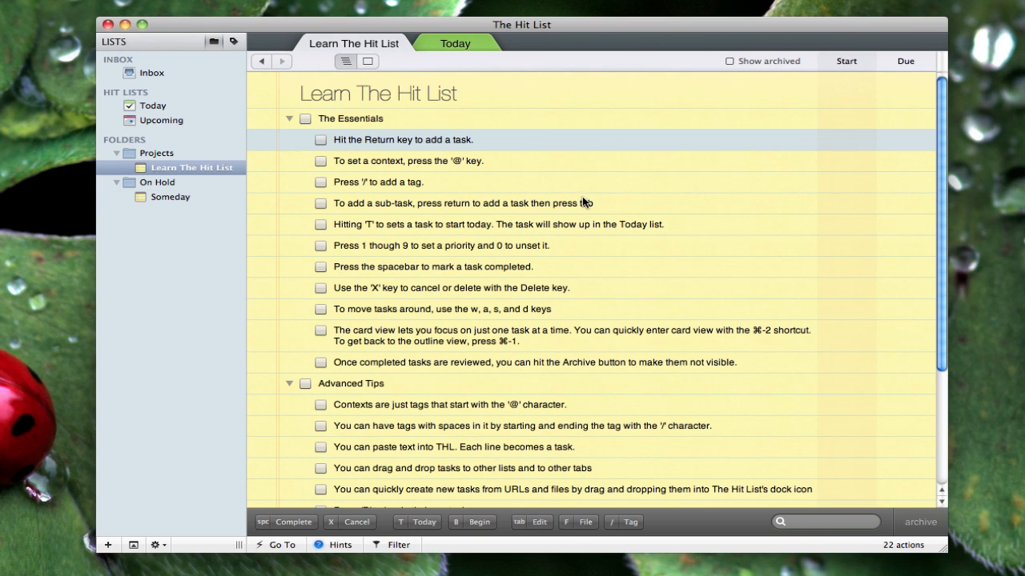
Step: Scroll through the Essentials and Advanced Tips, then switch to The Hit List webpage on potionfactory.com
{"action": "scroll", "scroll_direction": "down", "scroll_amount": 3}
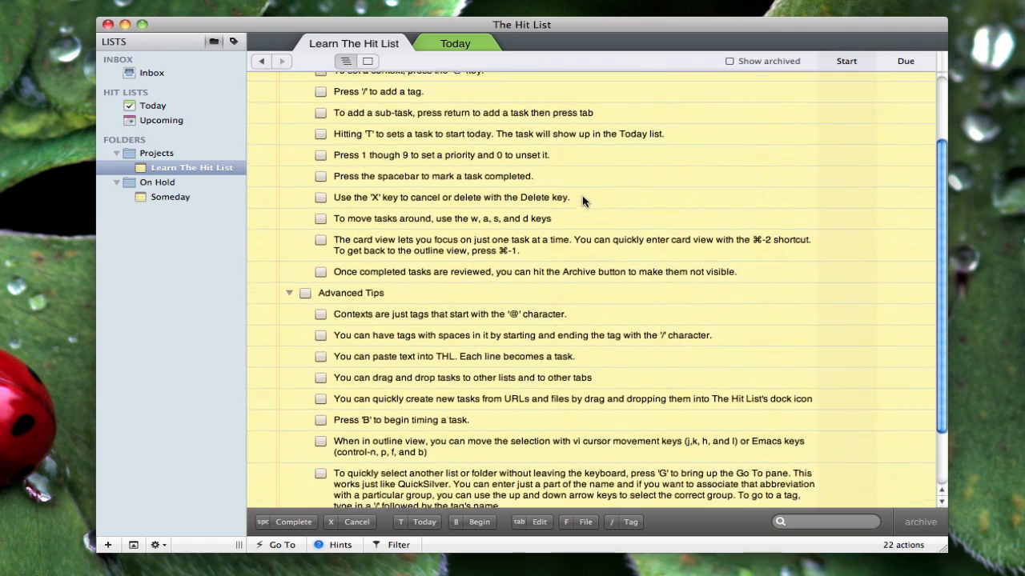
{"action": "scroll", "scroll_direction": "up", "scroll_amount": 3}
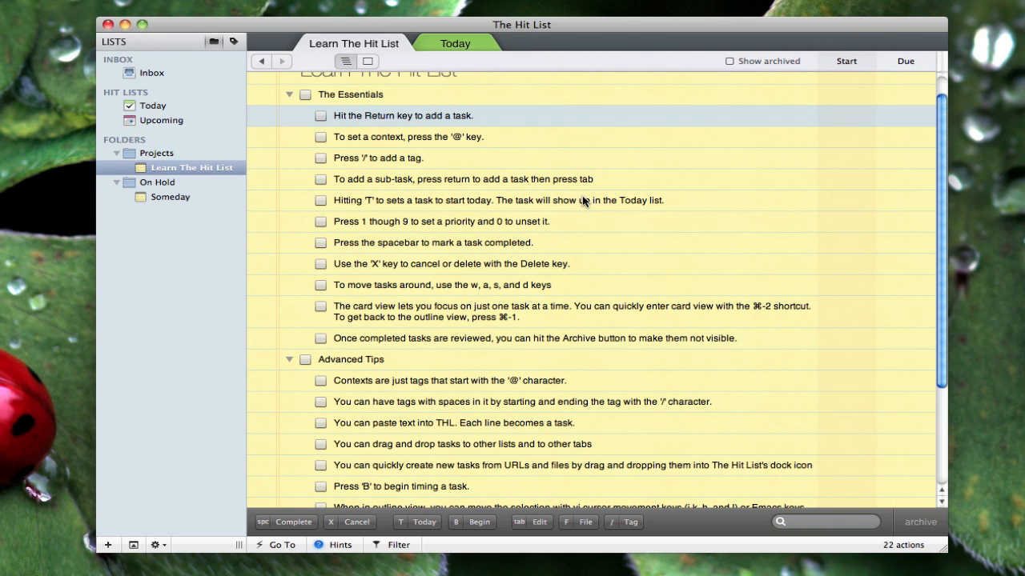
{"action": "scroll", "scroll_direction": "up", "scroll_amount": 3}
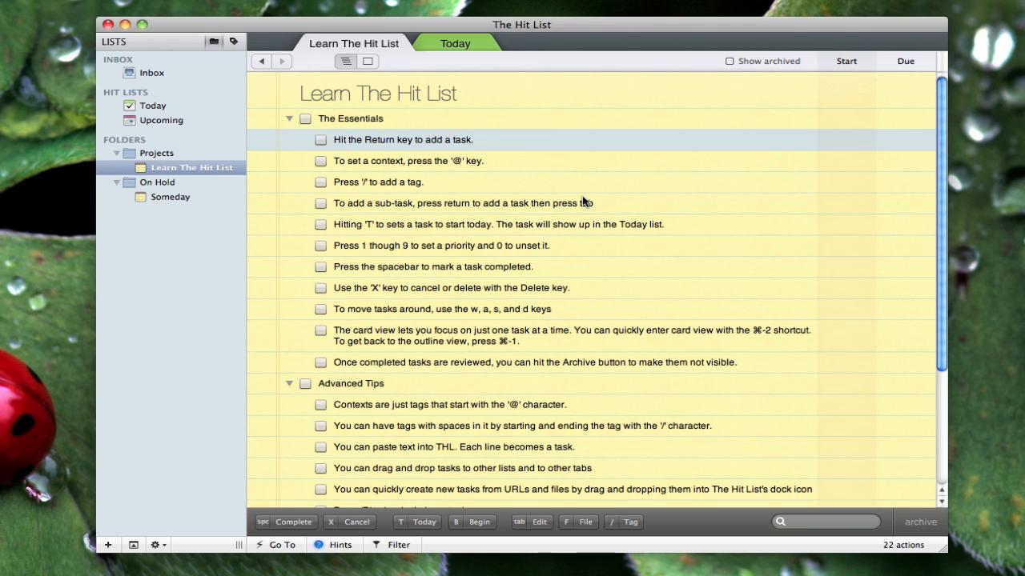
{"action": "mouse_move", "coordinate": [538, 128]}
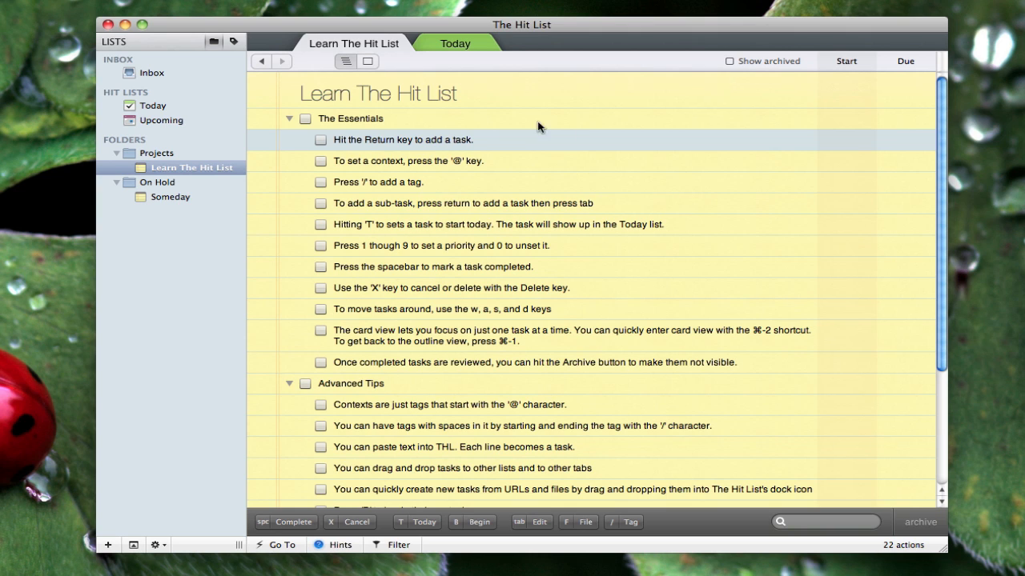
{"action": "left_click", "coordinate": [152, 72]}
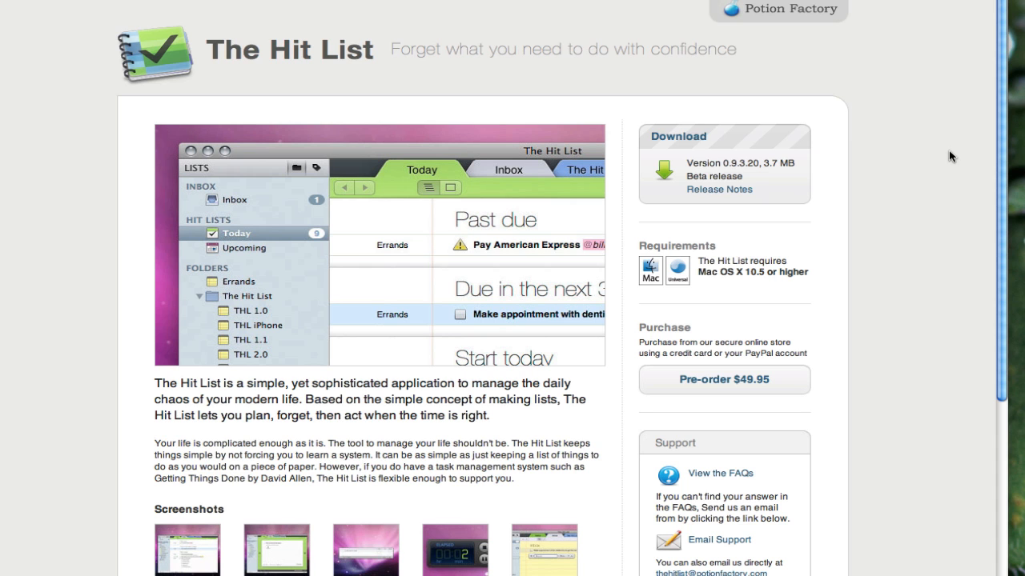
{"action": "mouse_move", "coordinate": [765, 174]}
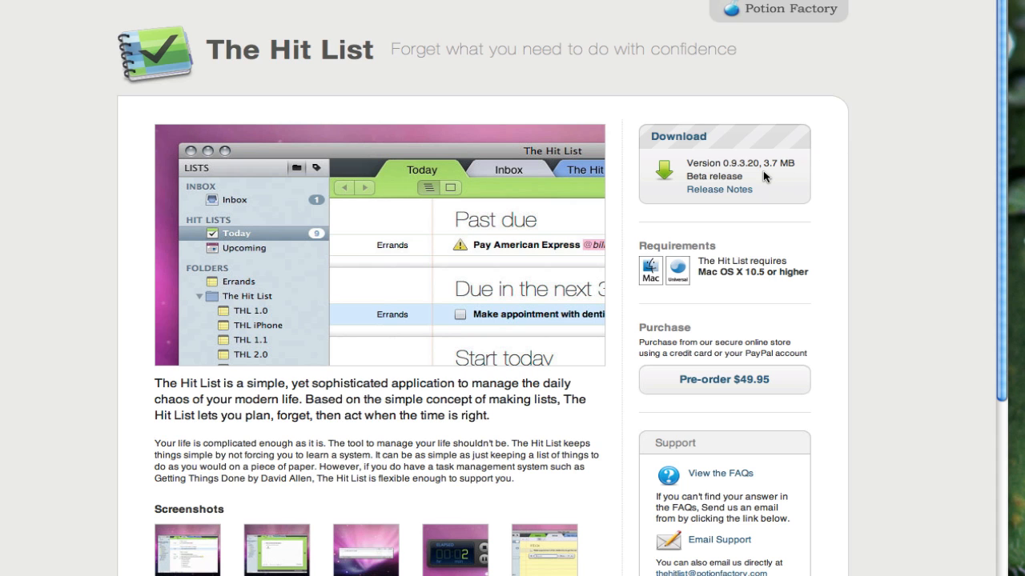